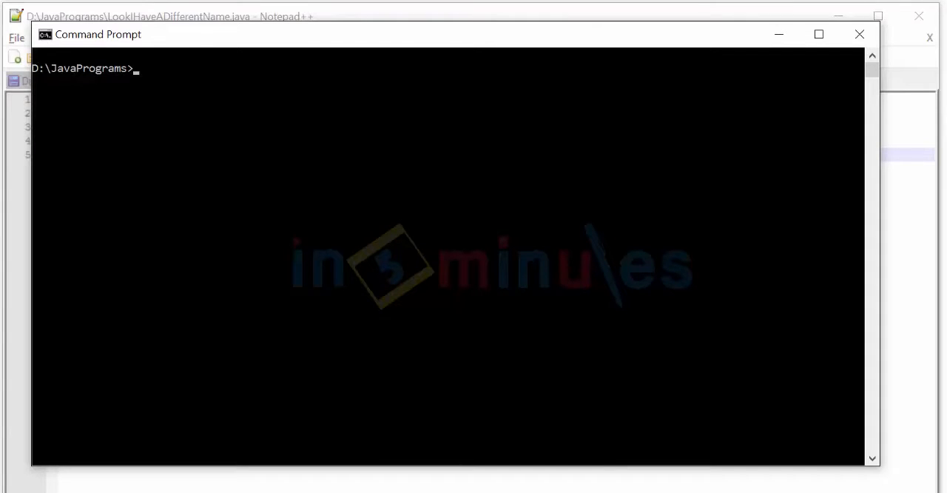
# - Attempt javac LookIHaveADifferentName.java from D:\JavaPrograms; javac is not recognized
pyautogui.write('java')
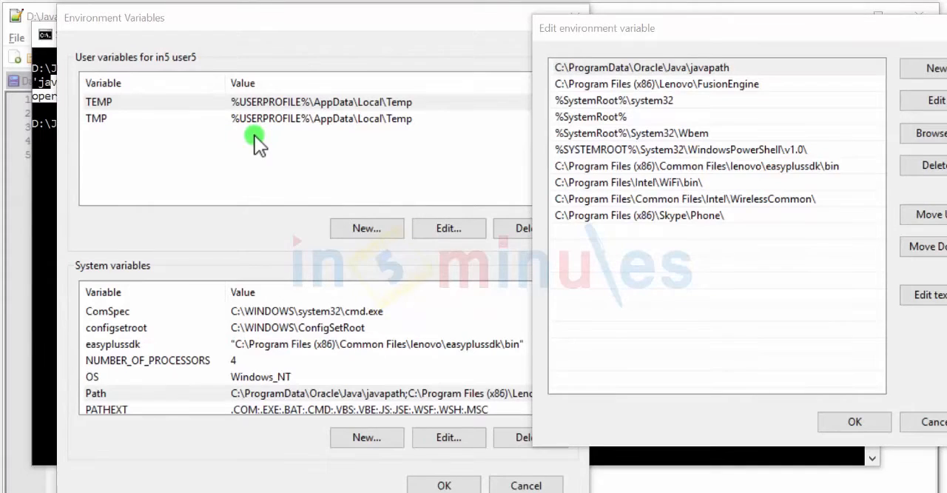
pyautogui.moveTo(252, 393)
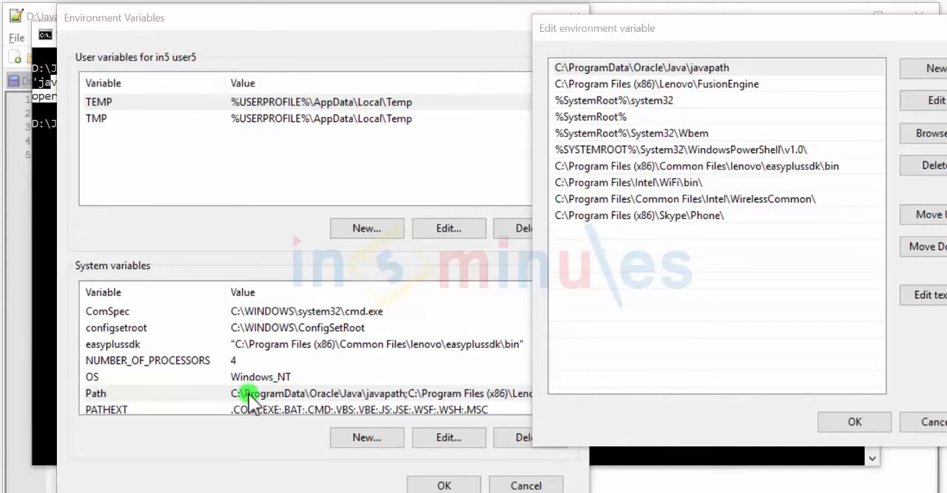
# - Inspect the system Path entries, which list only the Oracle javapath folder
pyautogui.click(641, 68)
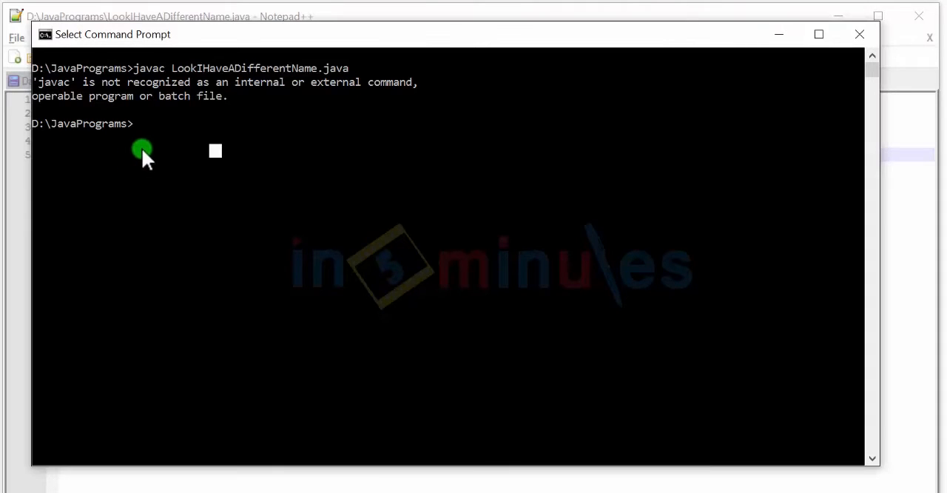
# - Set this session's path to "C:\Program Files\Java\jdk1.8.0_92\bin"
pyautogui.write('set path')
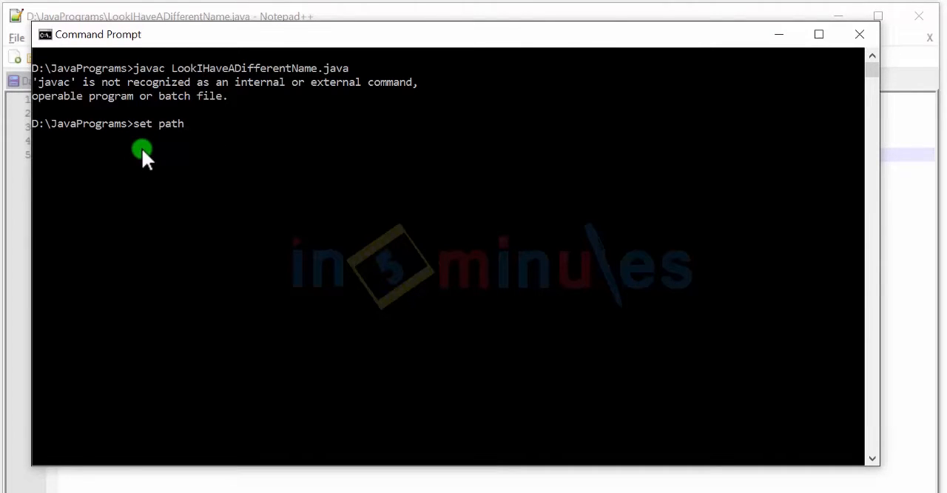
pyautogui.write('=""')
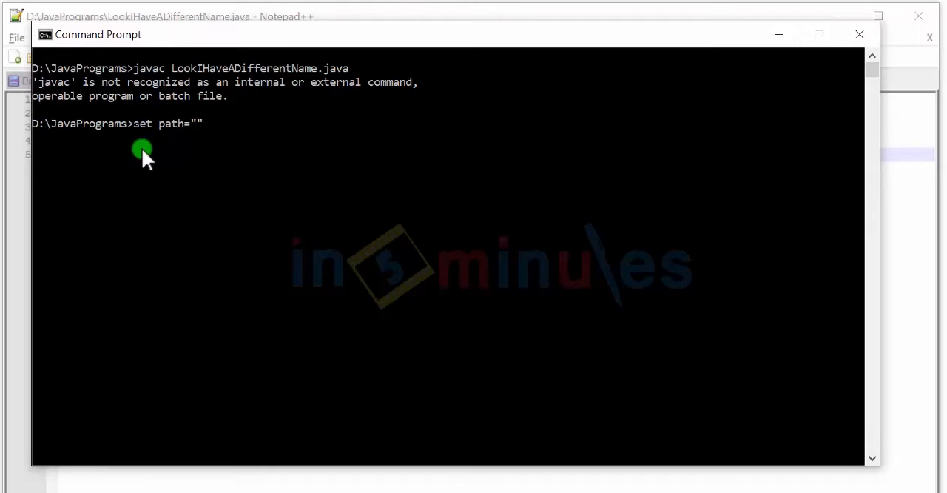
pyautogui.write('C:\\Program Files\\Java\\jdk1.8.0_92\\bin')
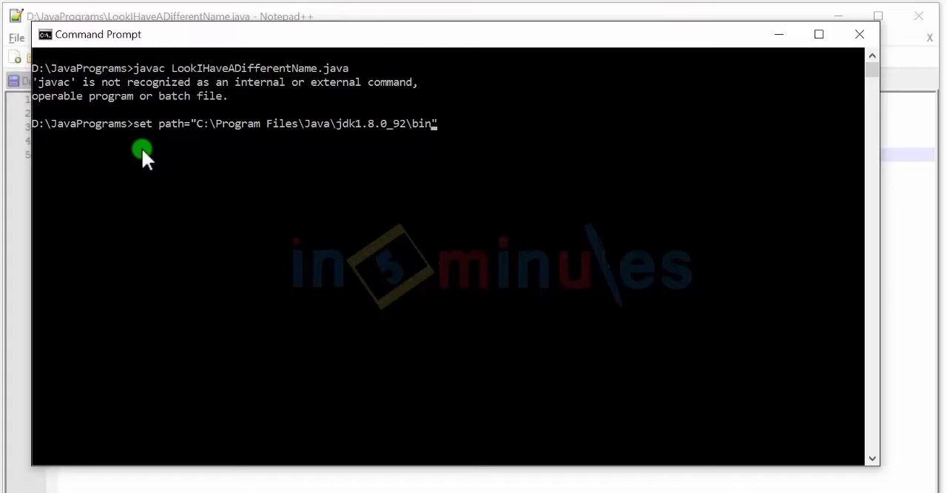
pyautogui.press('enter')
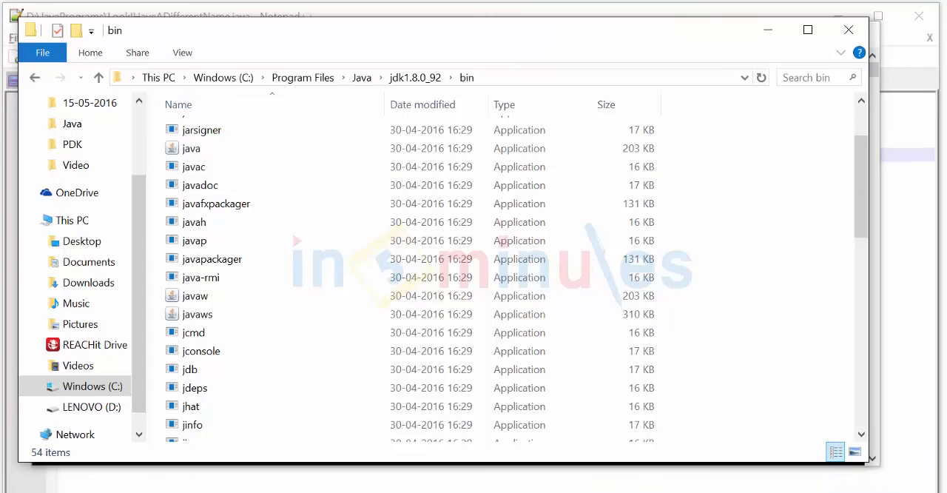
# - Point out the javac compiler inside the JDK 1.8.0_92 bin folder
pyautogui.click(193, 165)
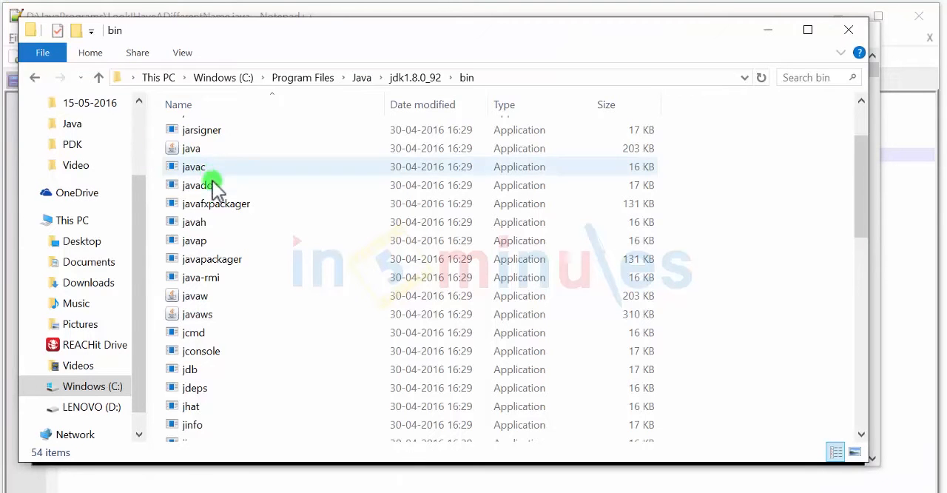
pyautogui.click(194, 166)
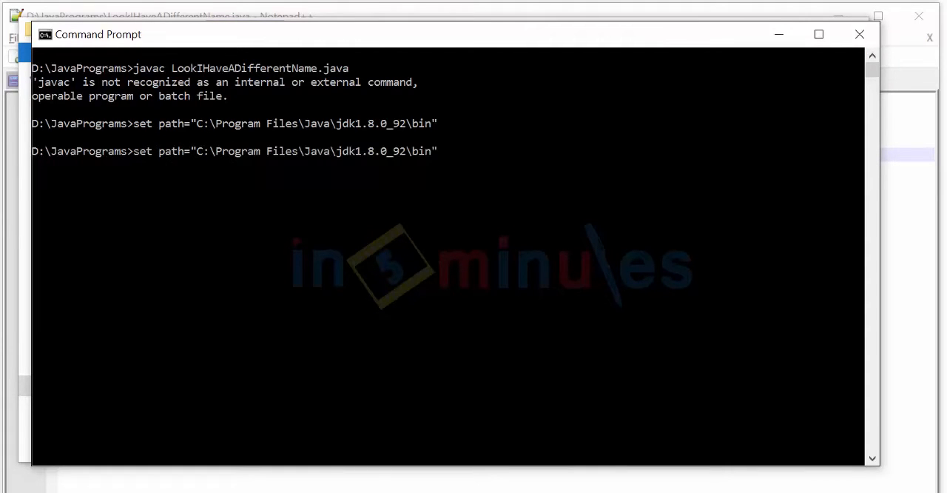
# - Compile LookIHaveADifferentName.java with javac, finishing with no errors
pyautogui.write('javac LookIHaveADifferentName.java')
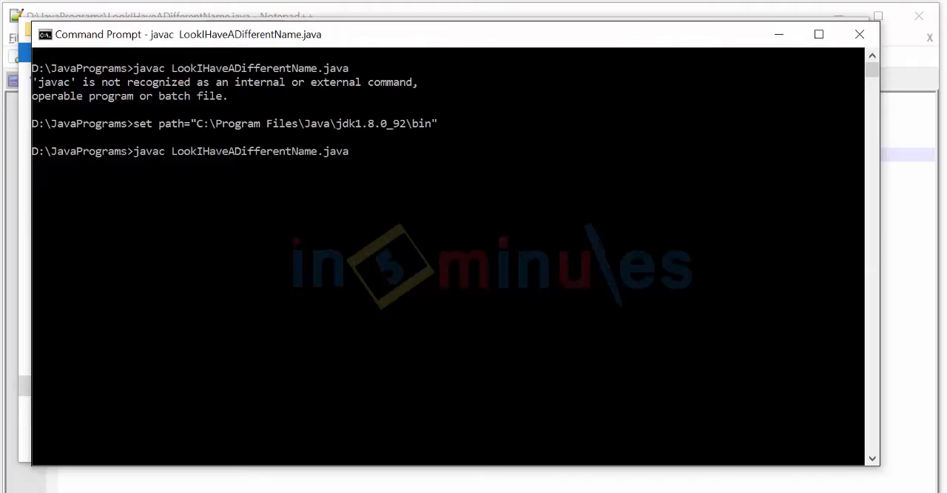
pyautogui.press('enter')
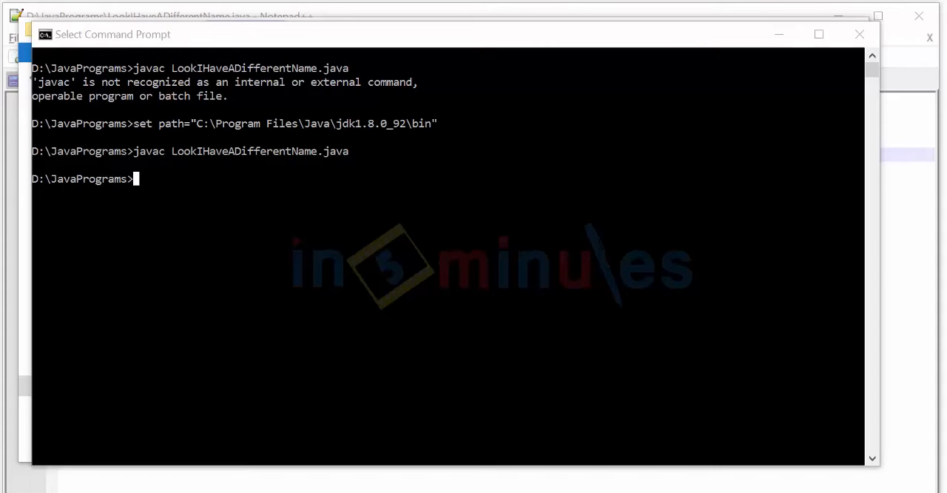
# - Run java -cp . MainClass to print Hello, world!, then move up to D:\ with cd.
pyautogui.click(67, 191)
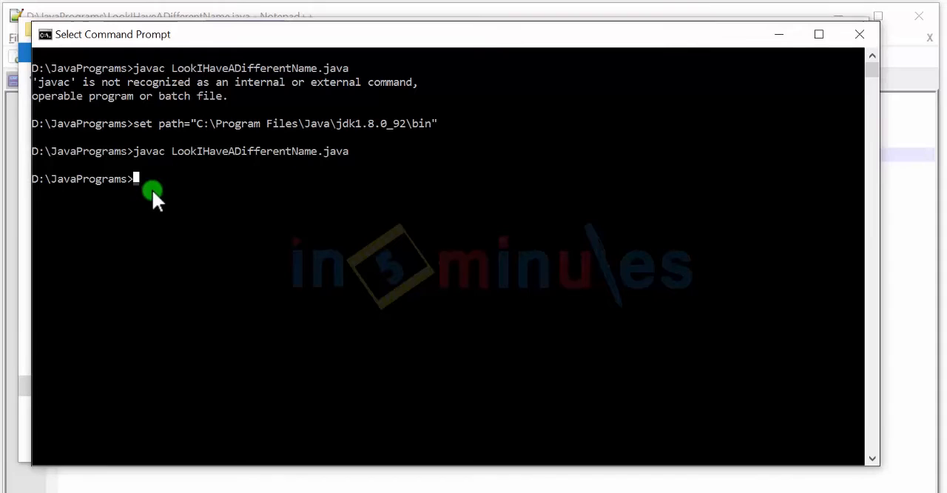
pyautogui.write('java -cp')
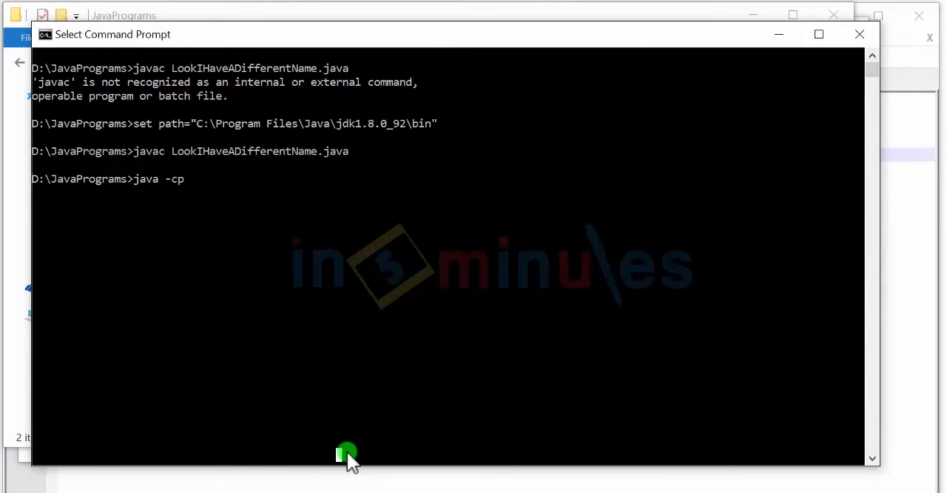
pyautogui.write('.')
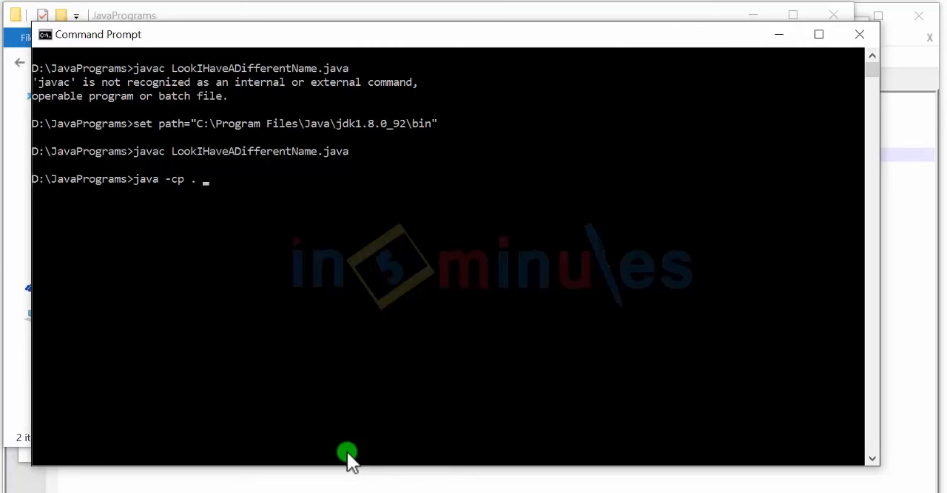
pyautogui.write('MainClass')
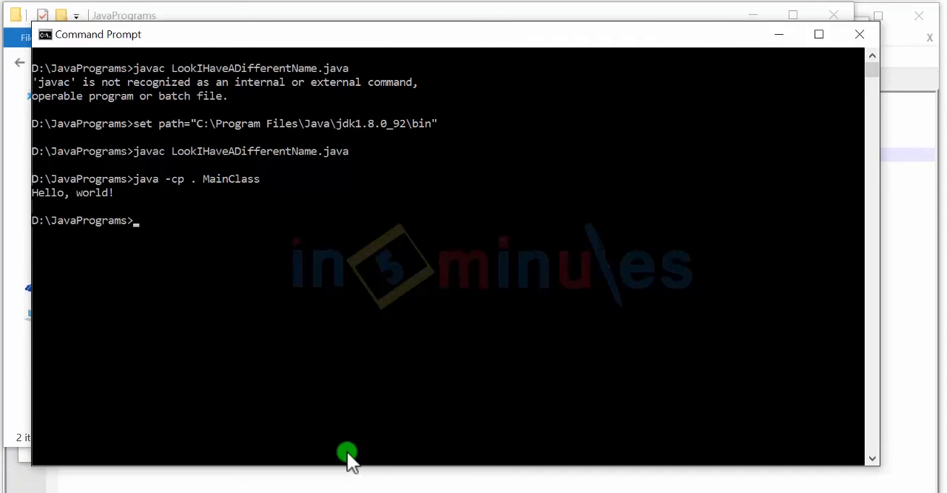
pyautogui.write('cd..')
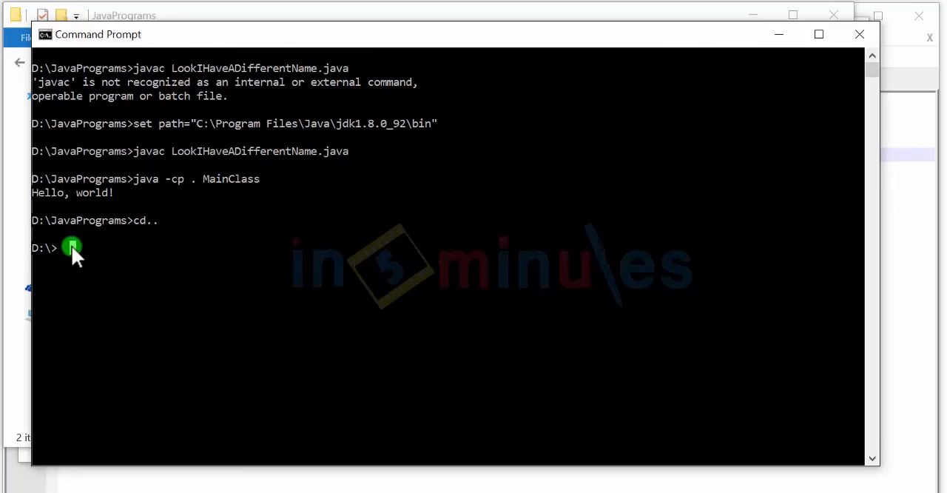
# - Try java MainClass from the D:\ root and find the class cannot be located
pyautogui.write('java')
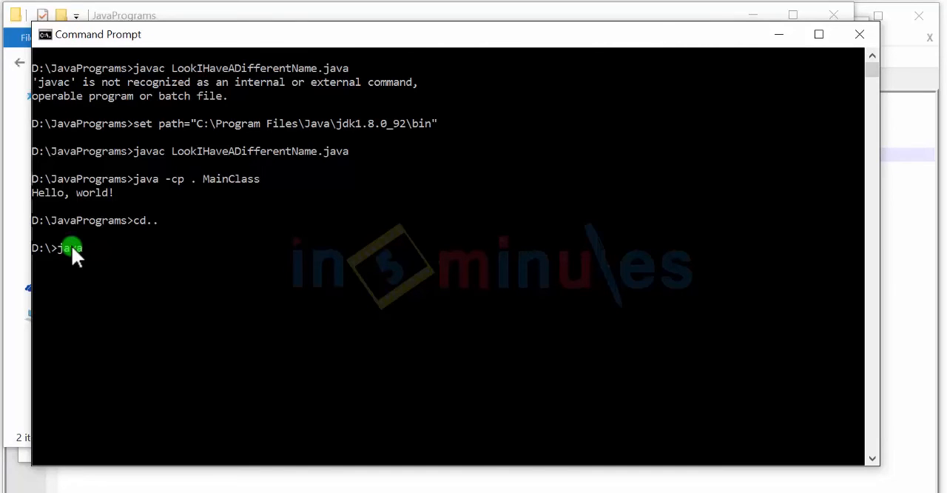
pyautogui.write('MainClass')
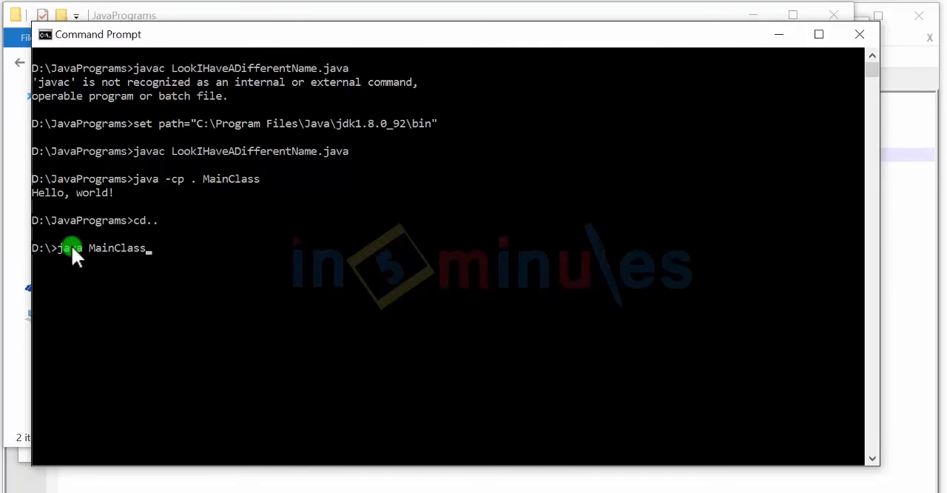
pyautogui.press('enter')
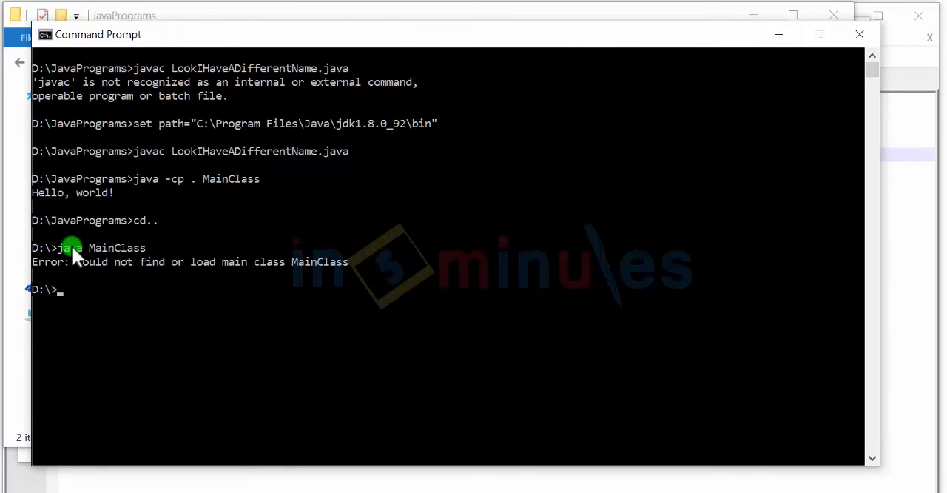
# - Run java -cp JavaPrograms\ MainClass from D:\ so it prints Hello, world!
pyautogui.write('java')
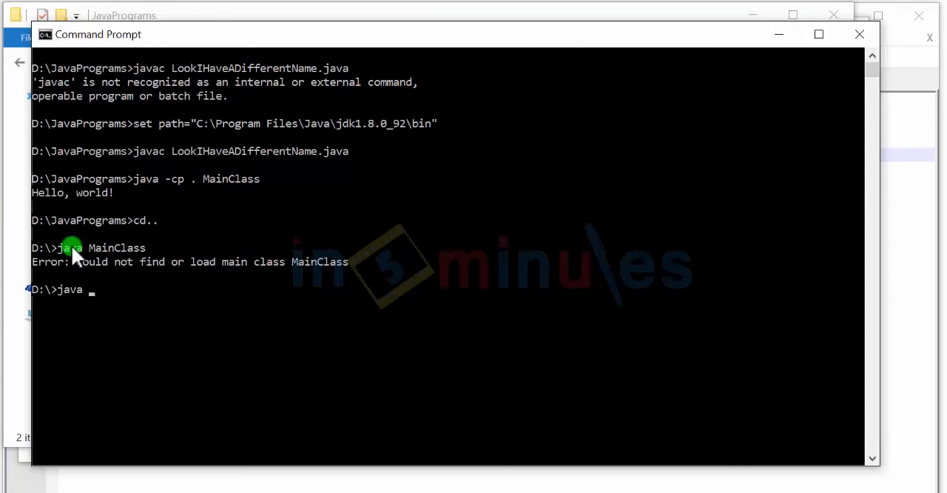
pyautogui.write('-cp Javarograms\\ MainClass')
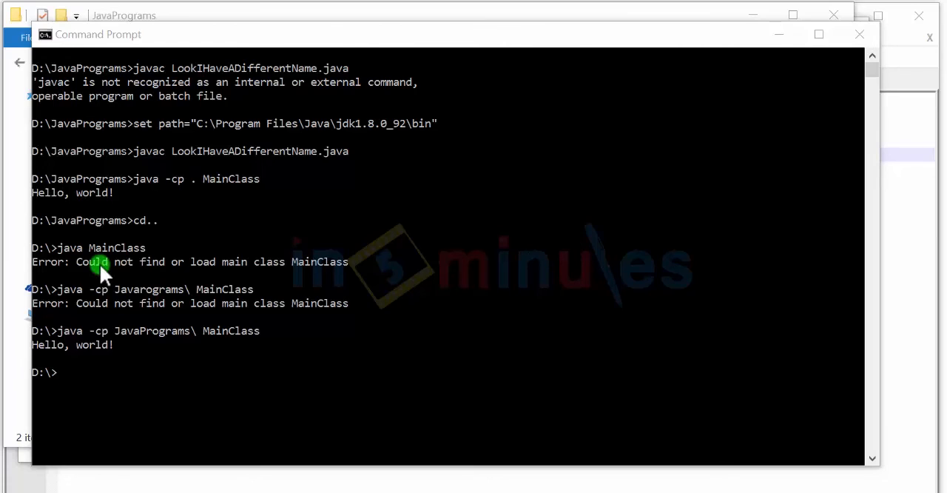
pyautogui.moveTo(191, 337)
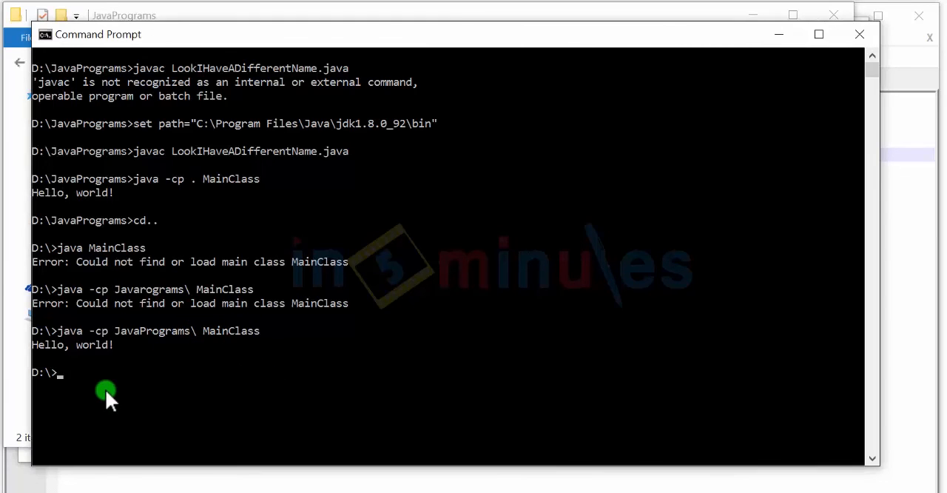
pyautogui.write('java')
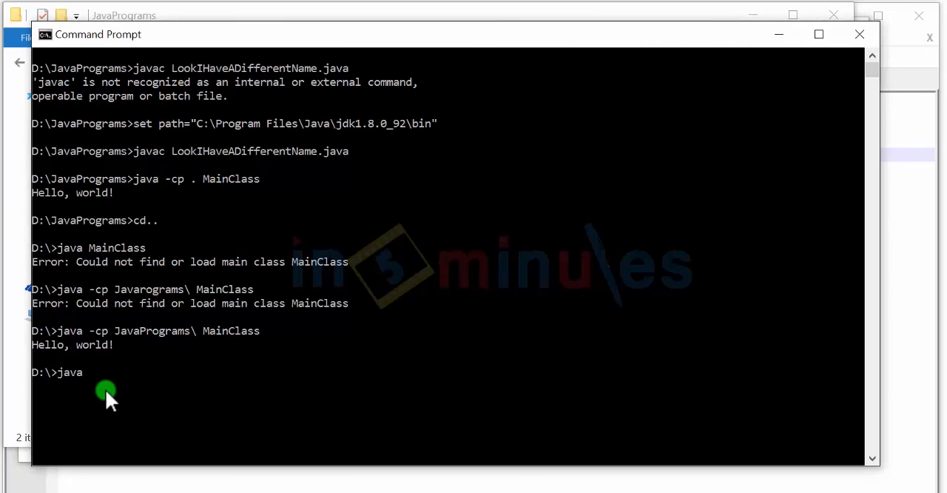
pyautogui.write('-cp')
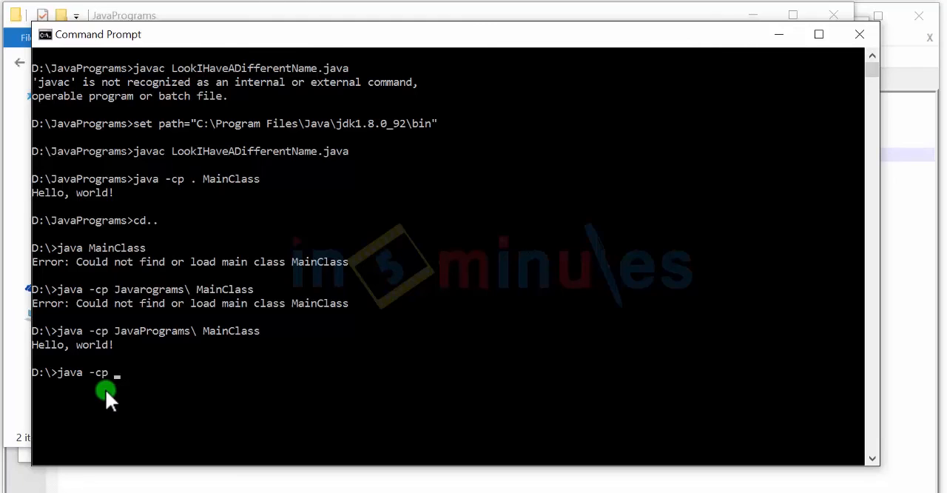
pyautogui.write('JavaProg')
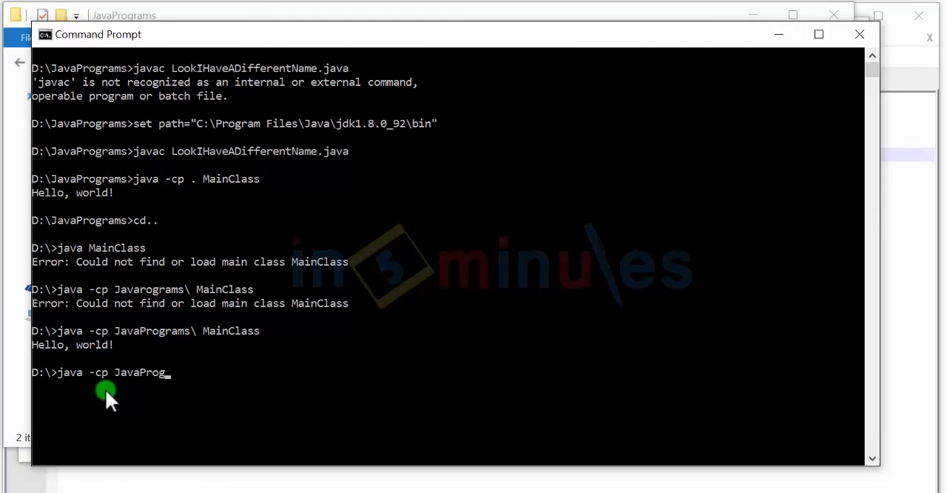
pyautogui.write('rams\\')
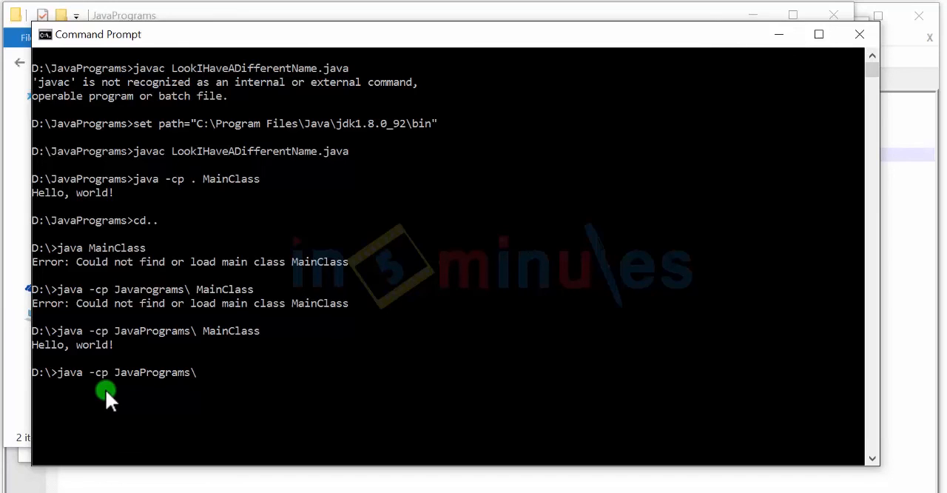
pyautogui.write('MainCl')
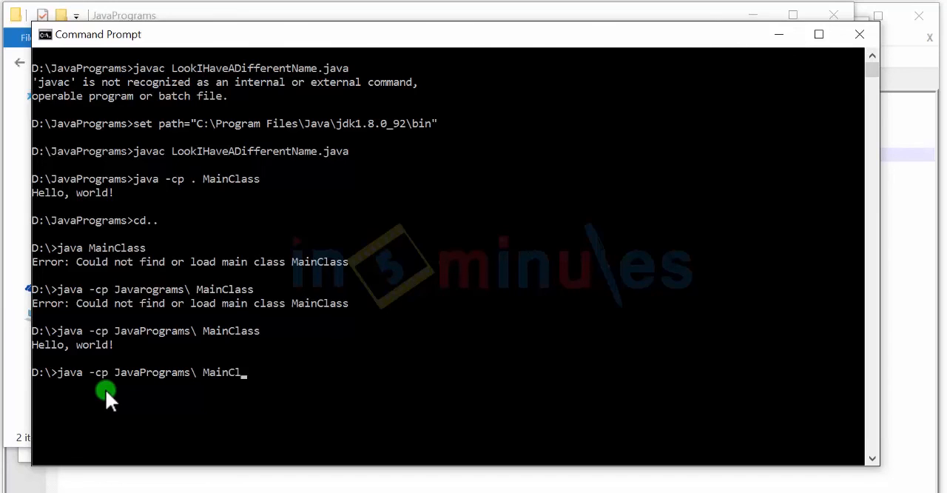
pyautogui.write('ass')
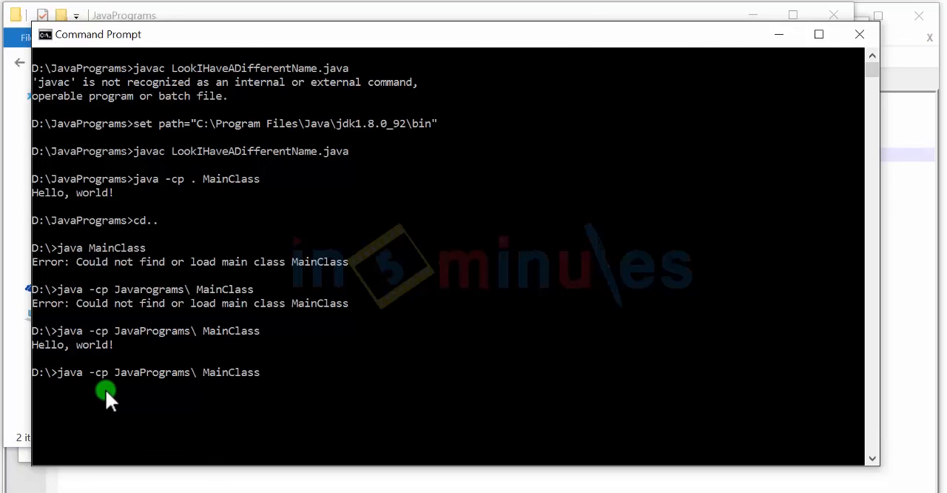